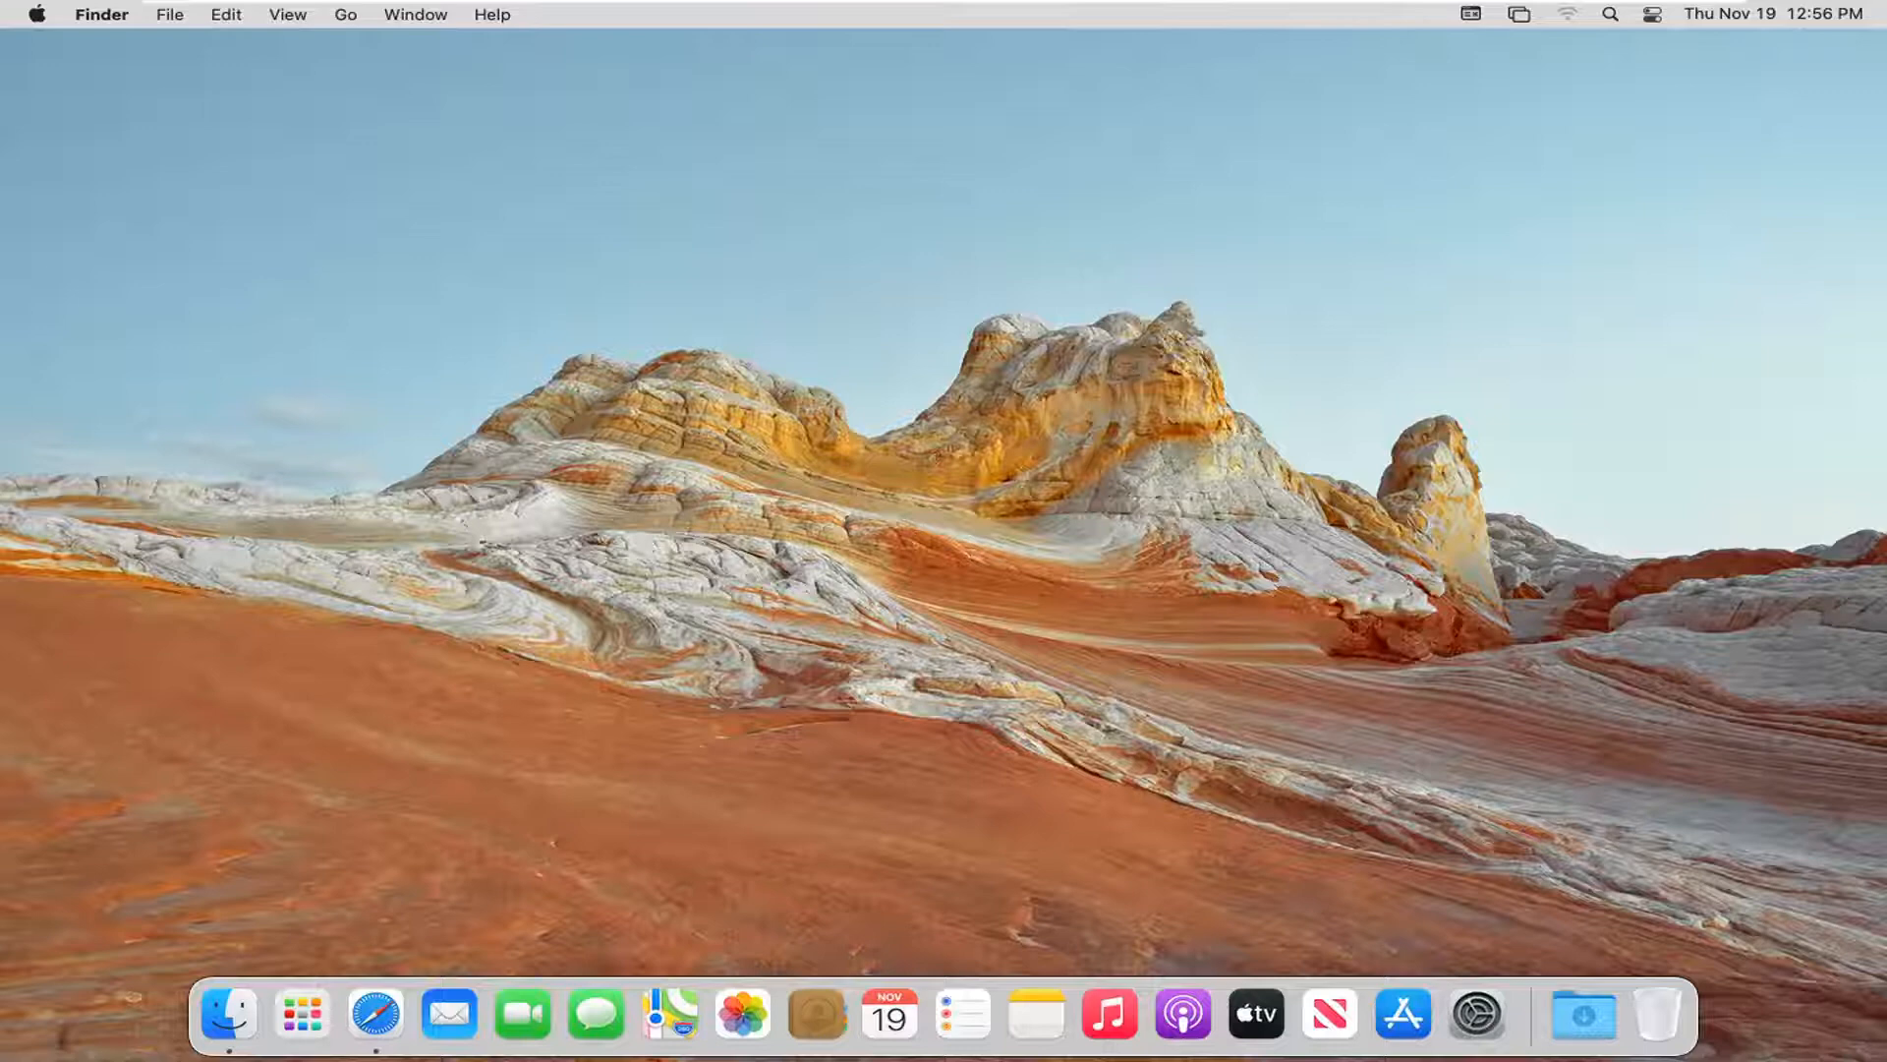
{"action": "mouse_move", "coordinate": [1246, 635]}
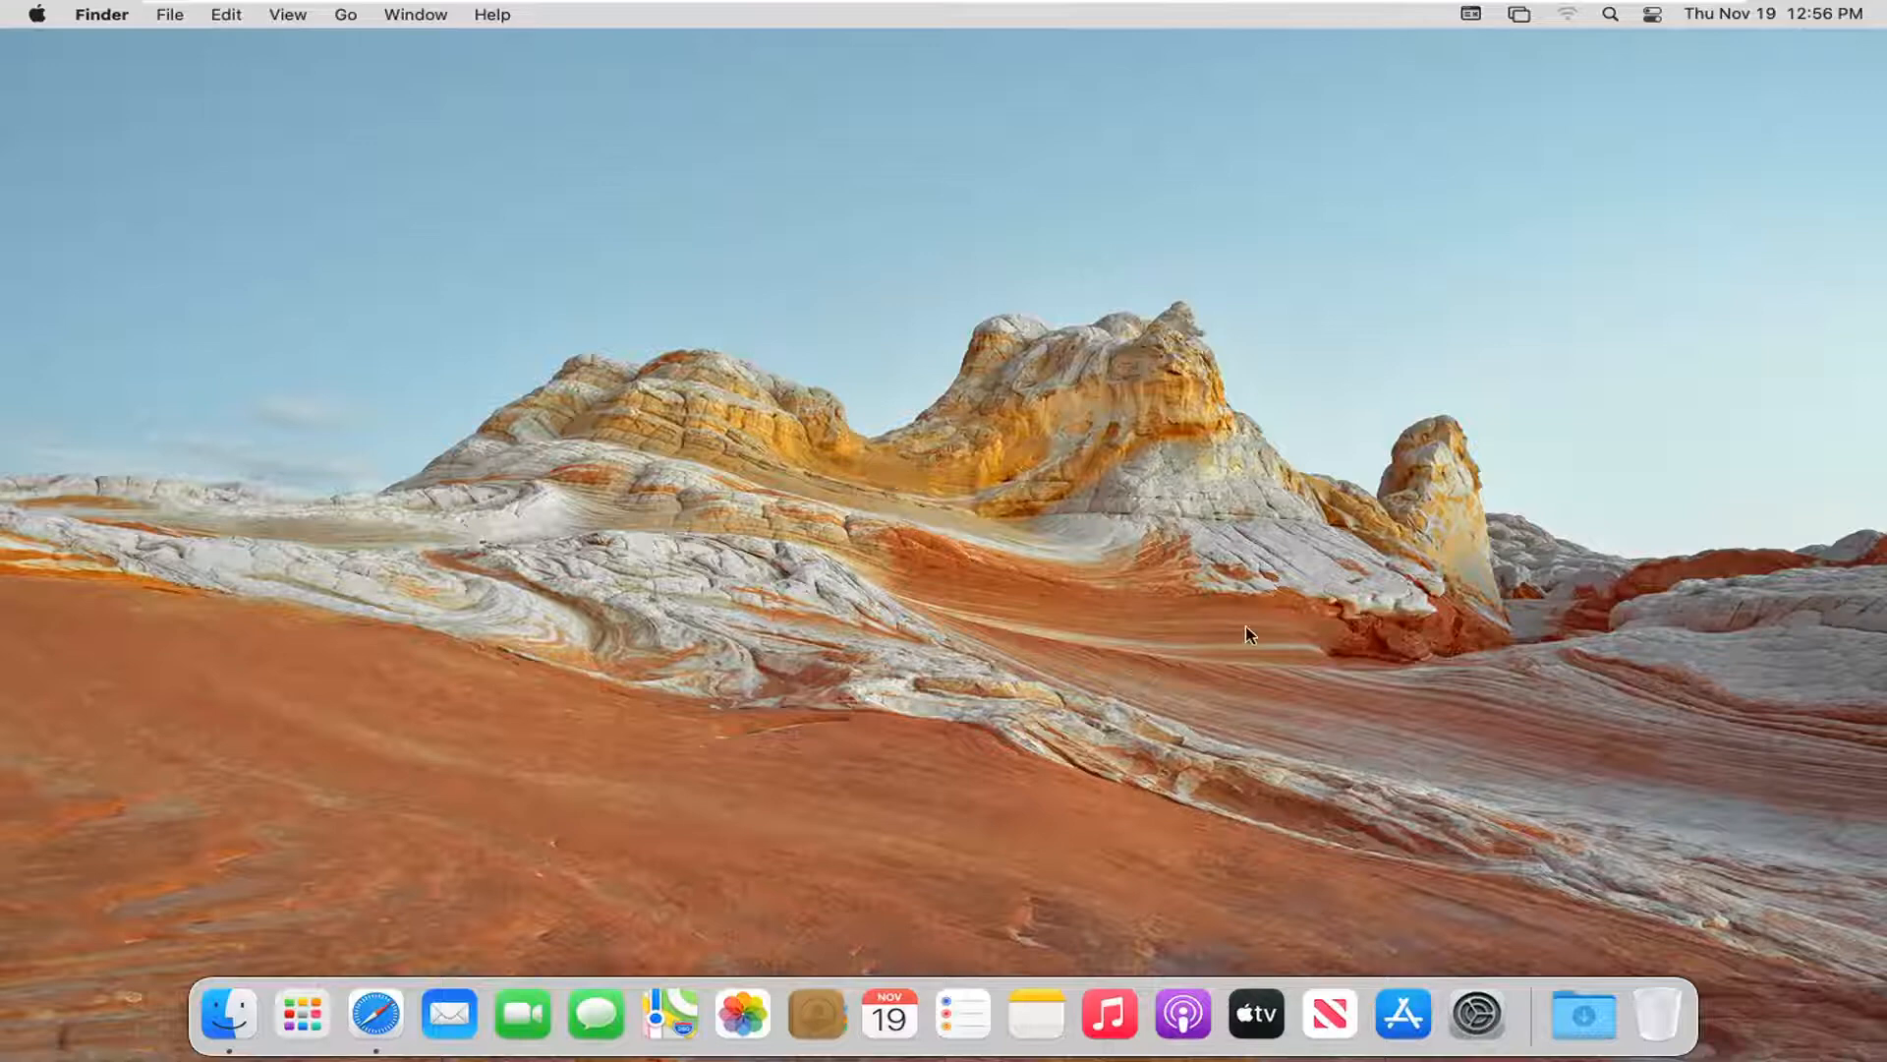
{"action": "mouse_move", "coordinate": [1479, 1014]}
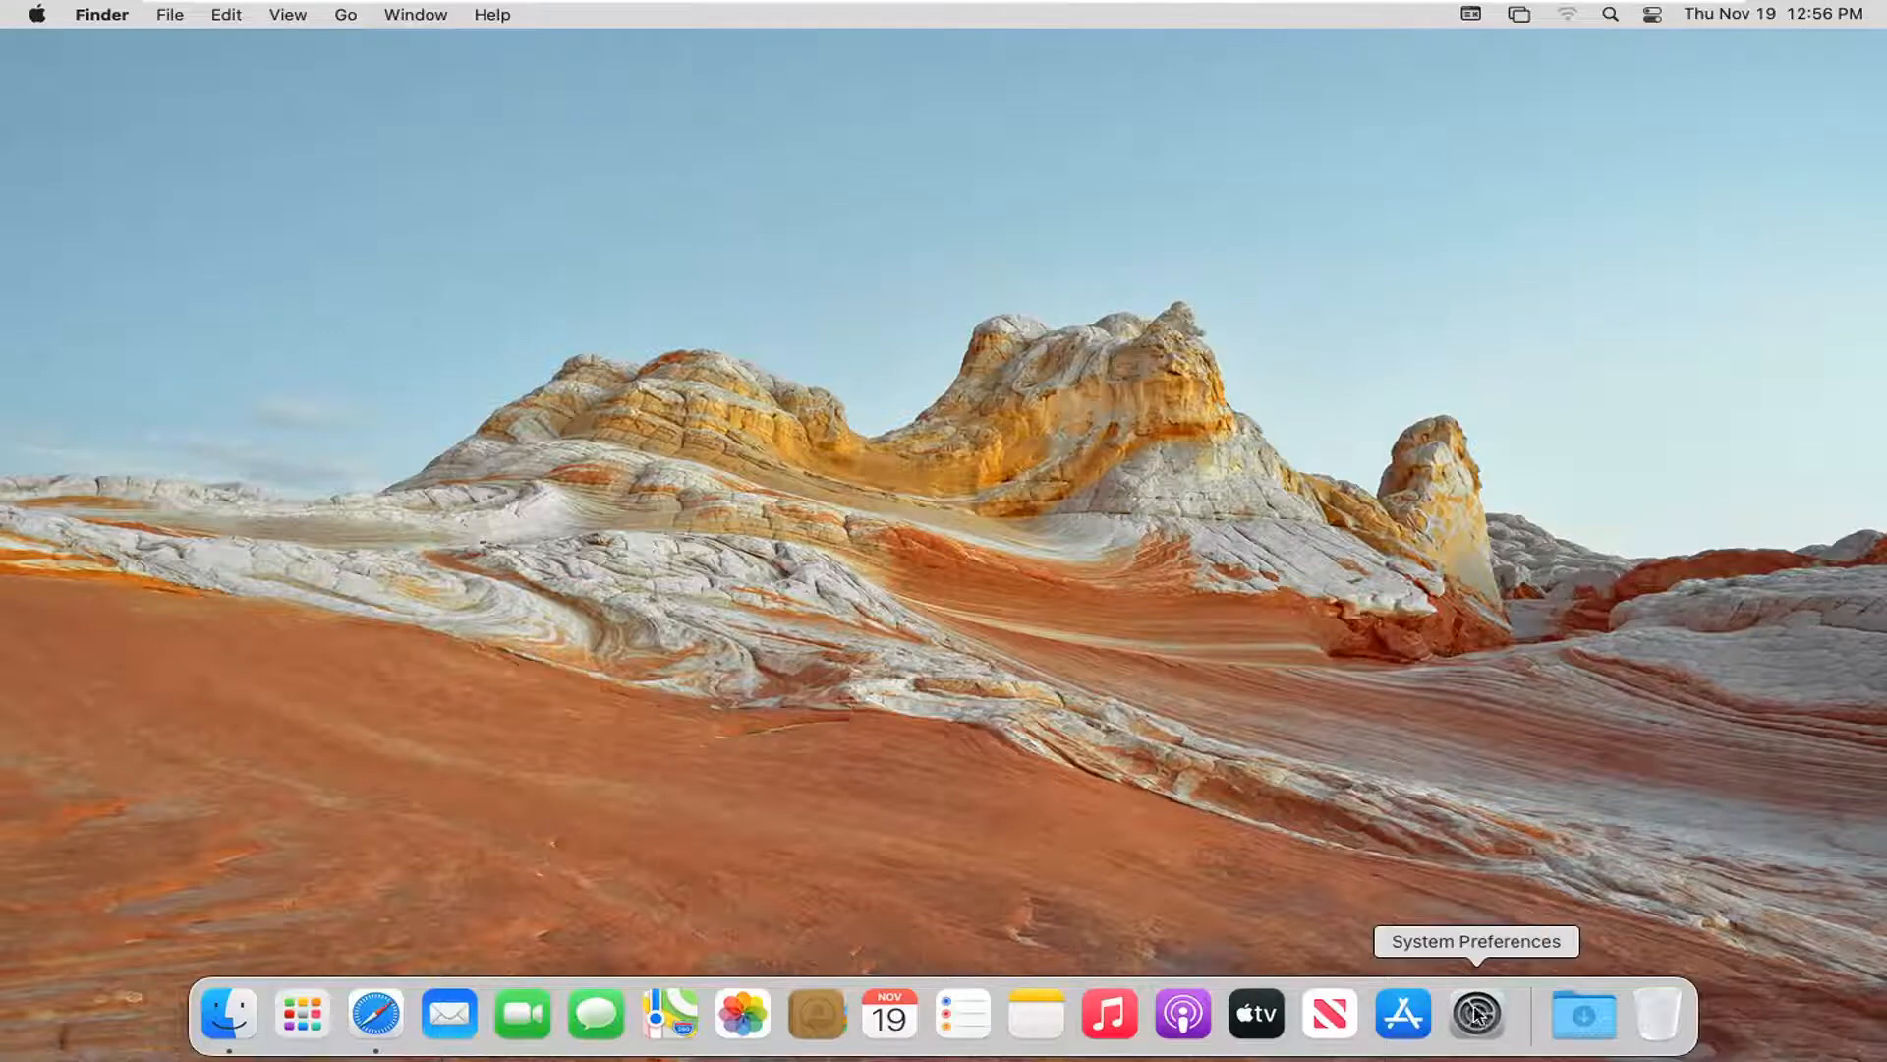
Open System Preferences from the Dock to show all settings panes
{"action": "left_click", "coordinate": [1476, 1012]}
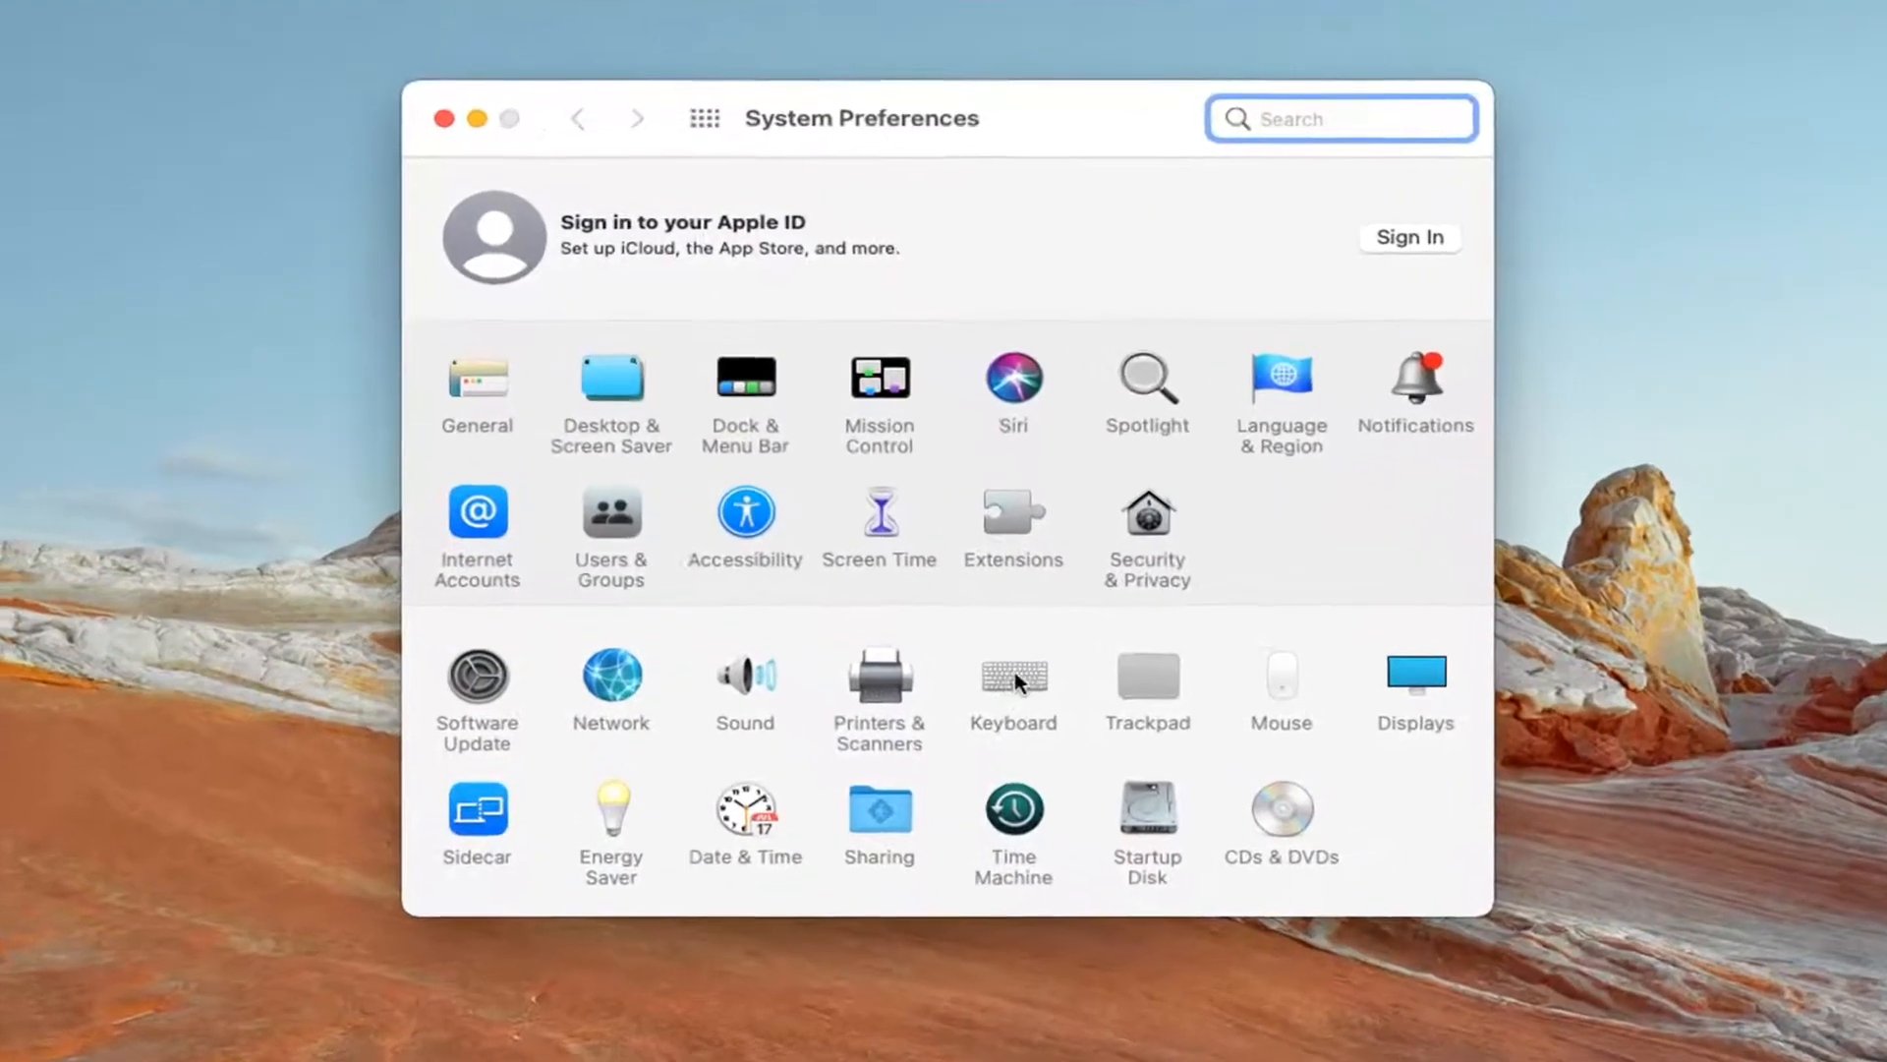
In Keyboard settings, drag the Key Repeat slider to Off and close the window
{"action": "left_click", "coordinate": [1014, 679]}
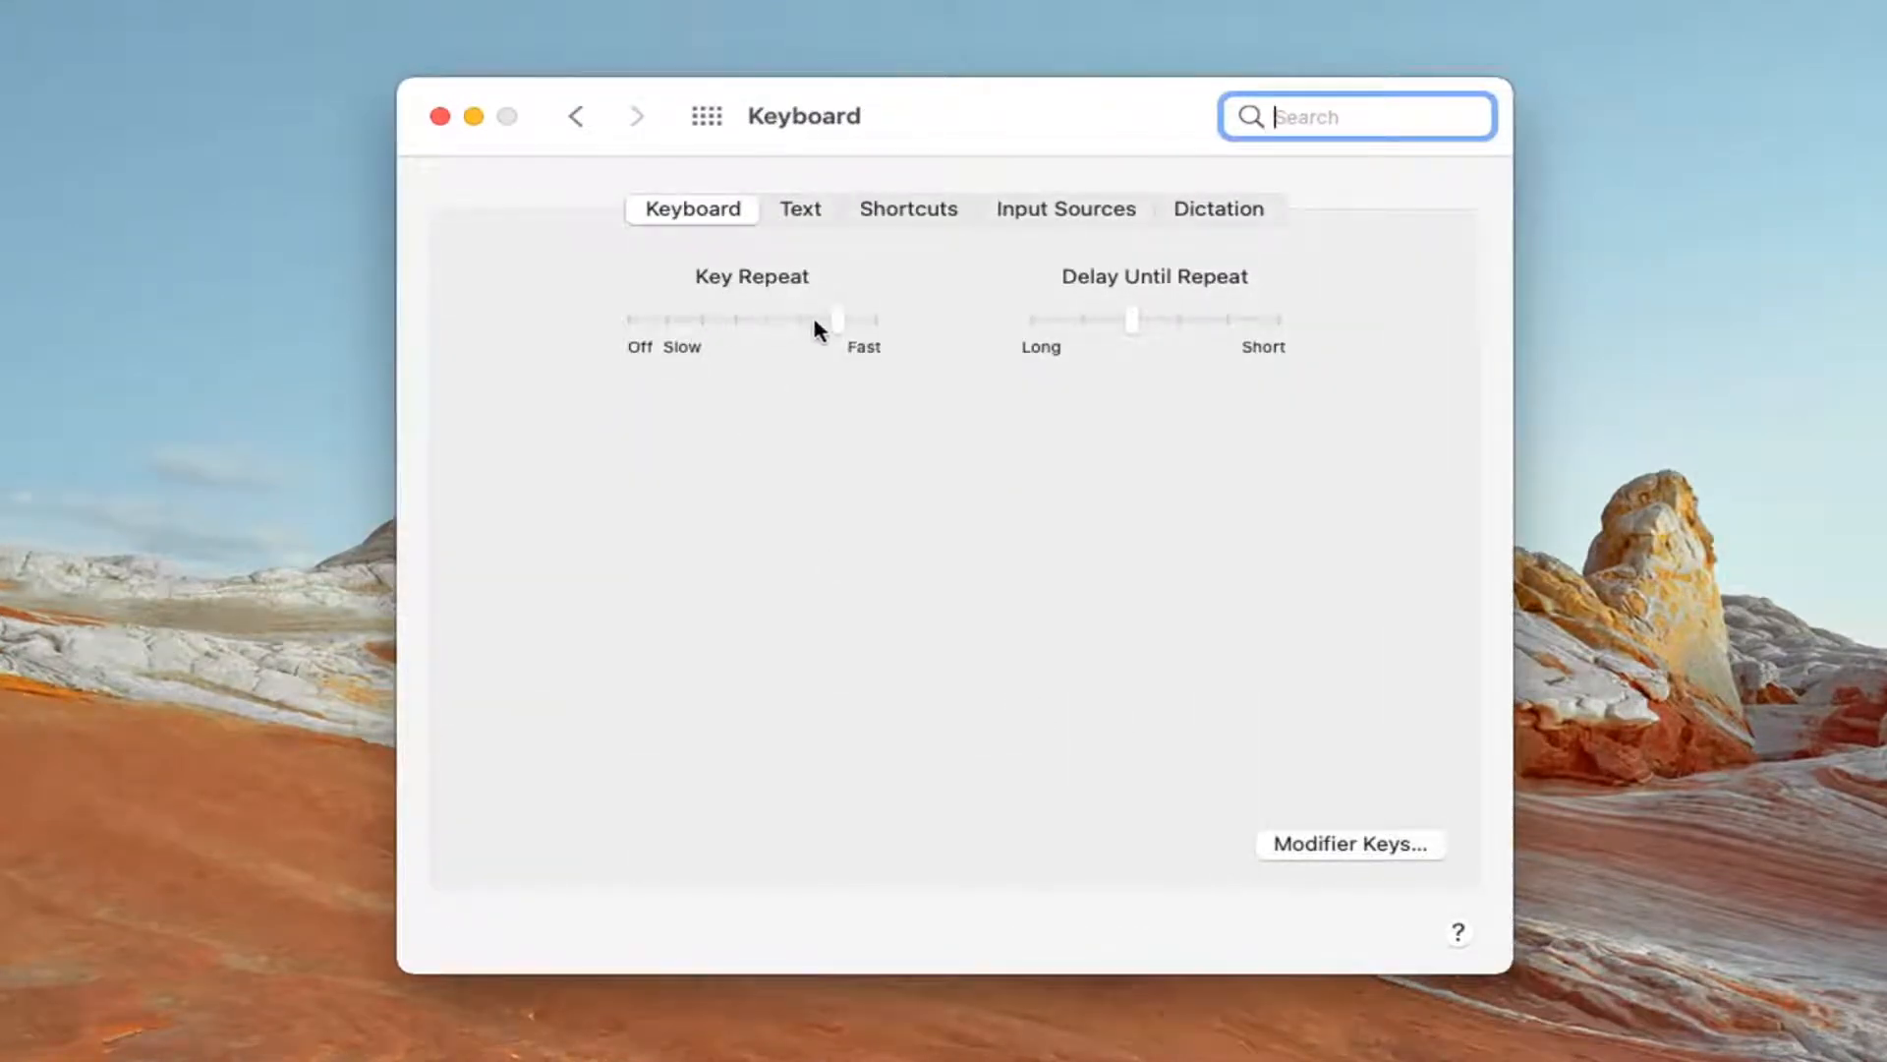
{"action": "left_click_drag", "start_coordinate": [823, 318], "coordinate": [631, 319]}
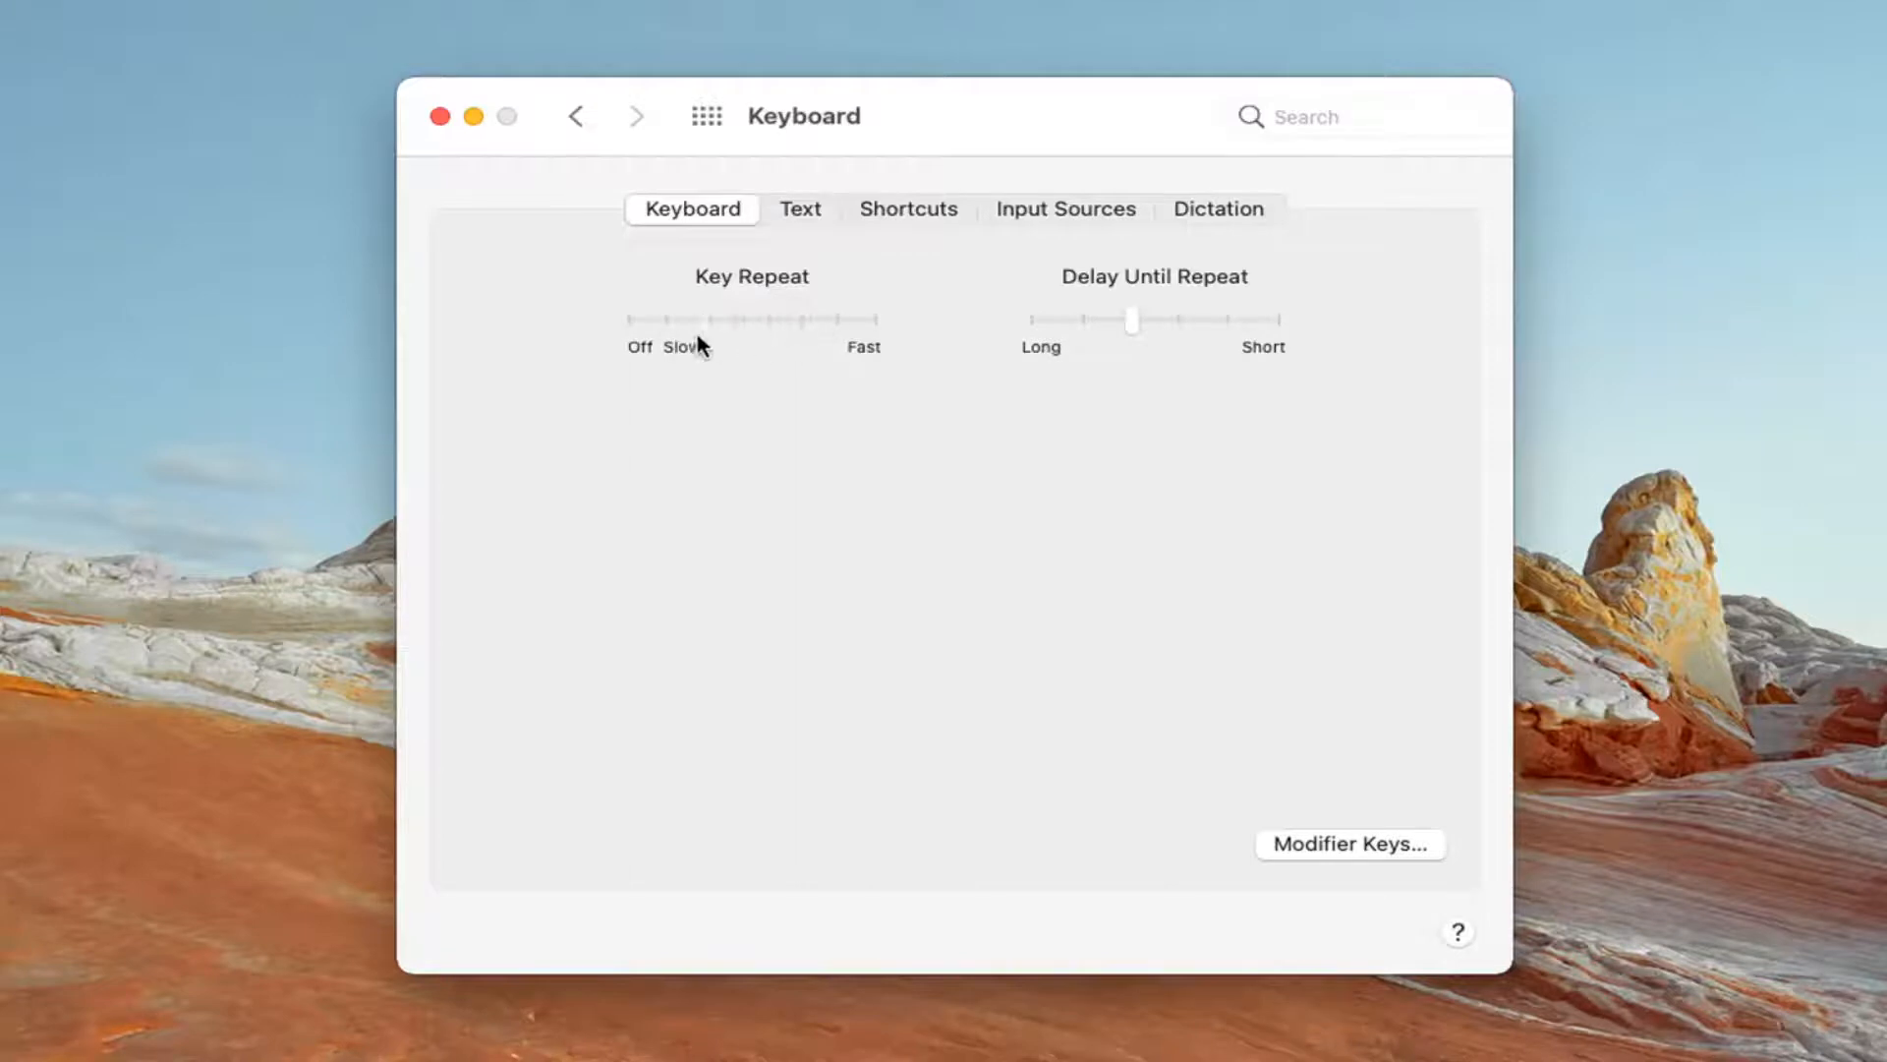
{"action": "left_click_drag", "start_coordinate": [753, 321], "coordinate": [631, 321]}
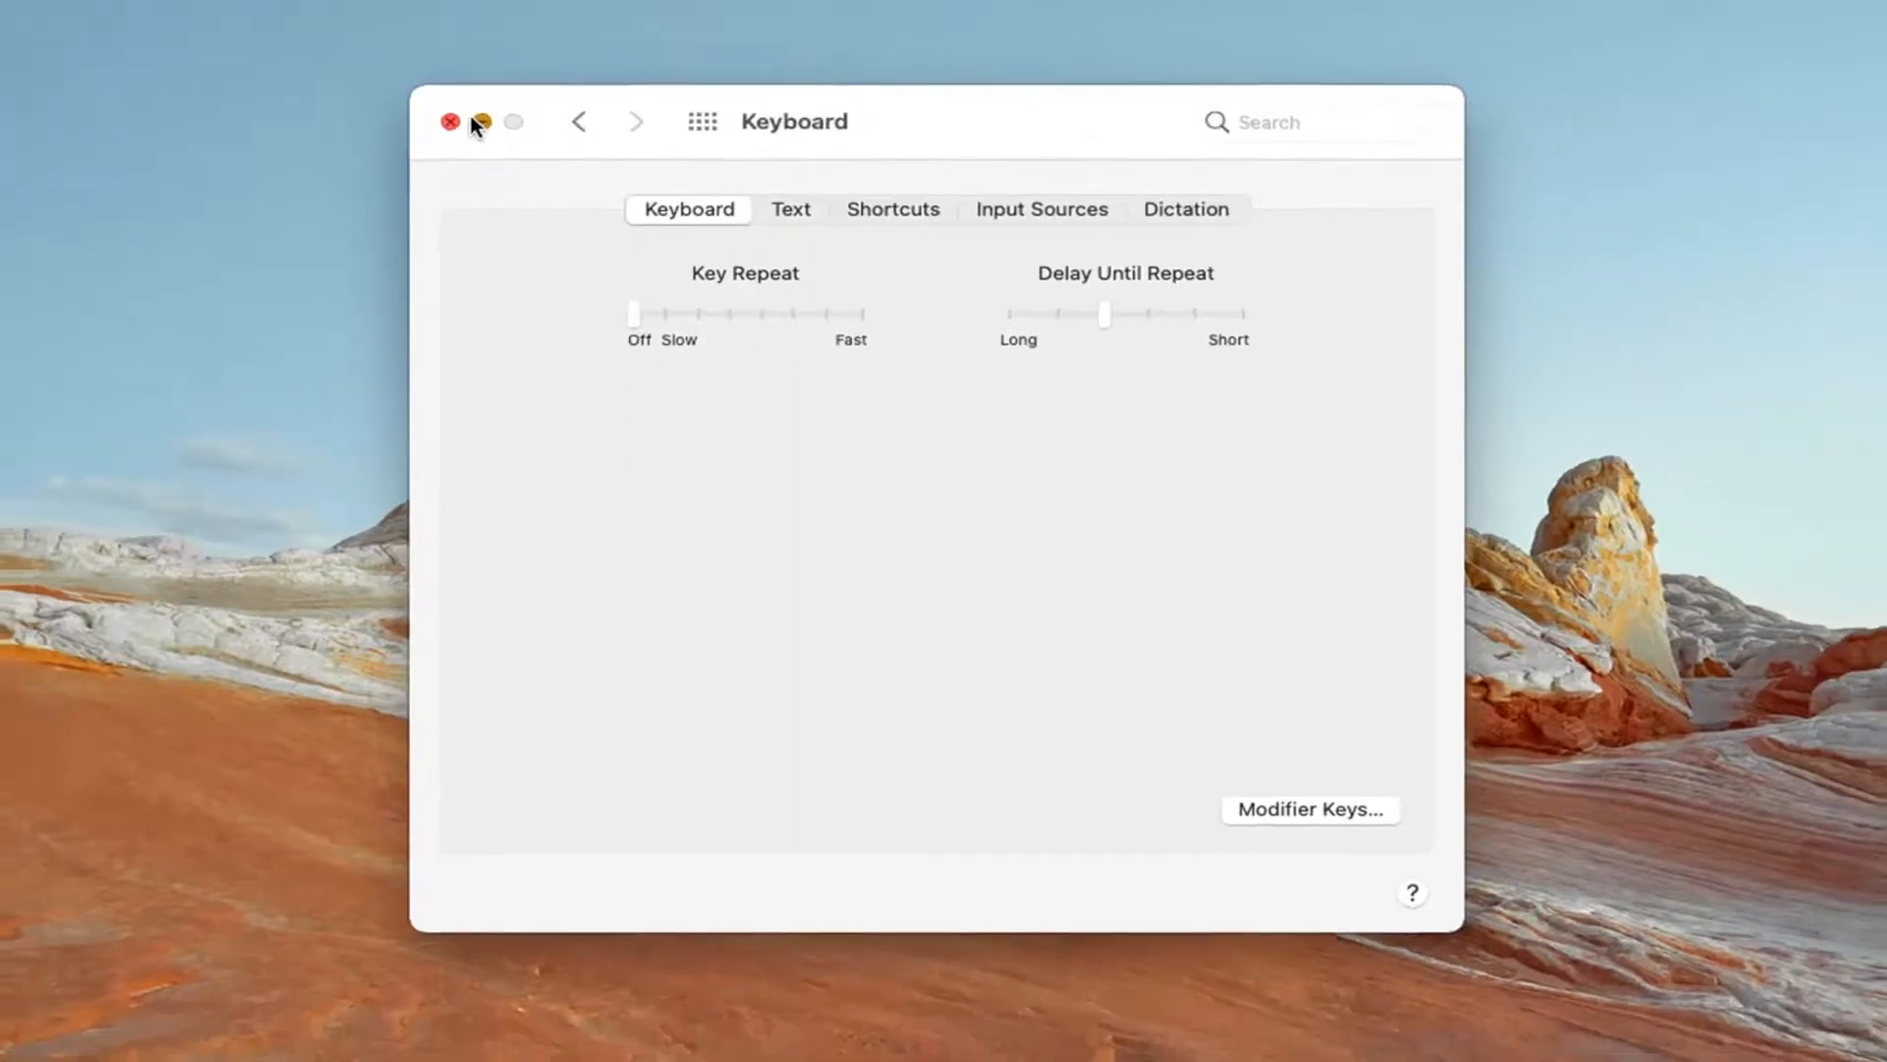
{"action": "left_click", "coordinate": [450, 122]}
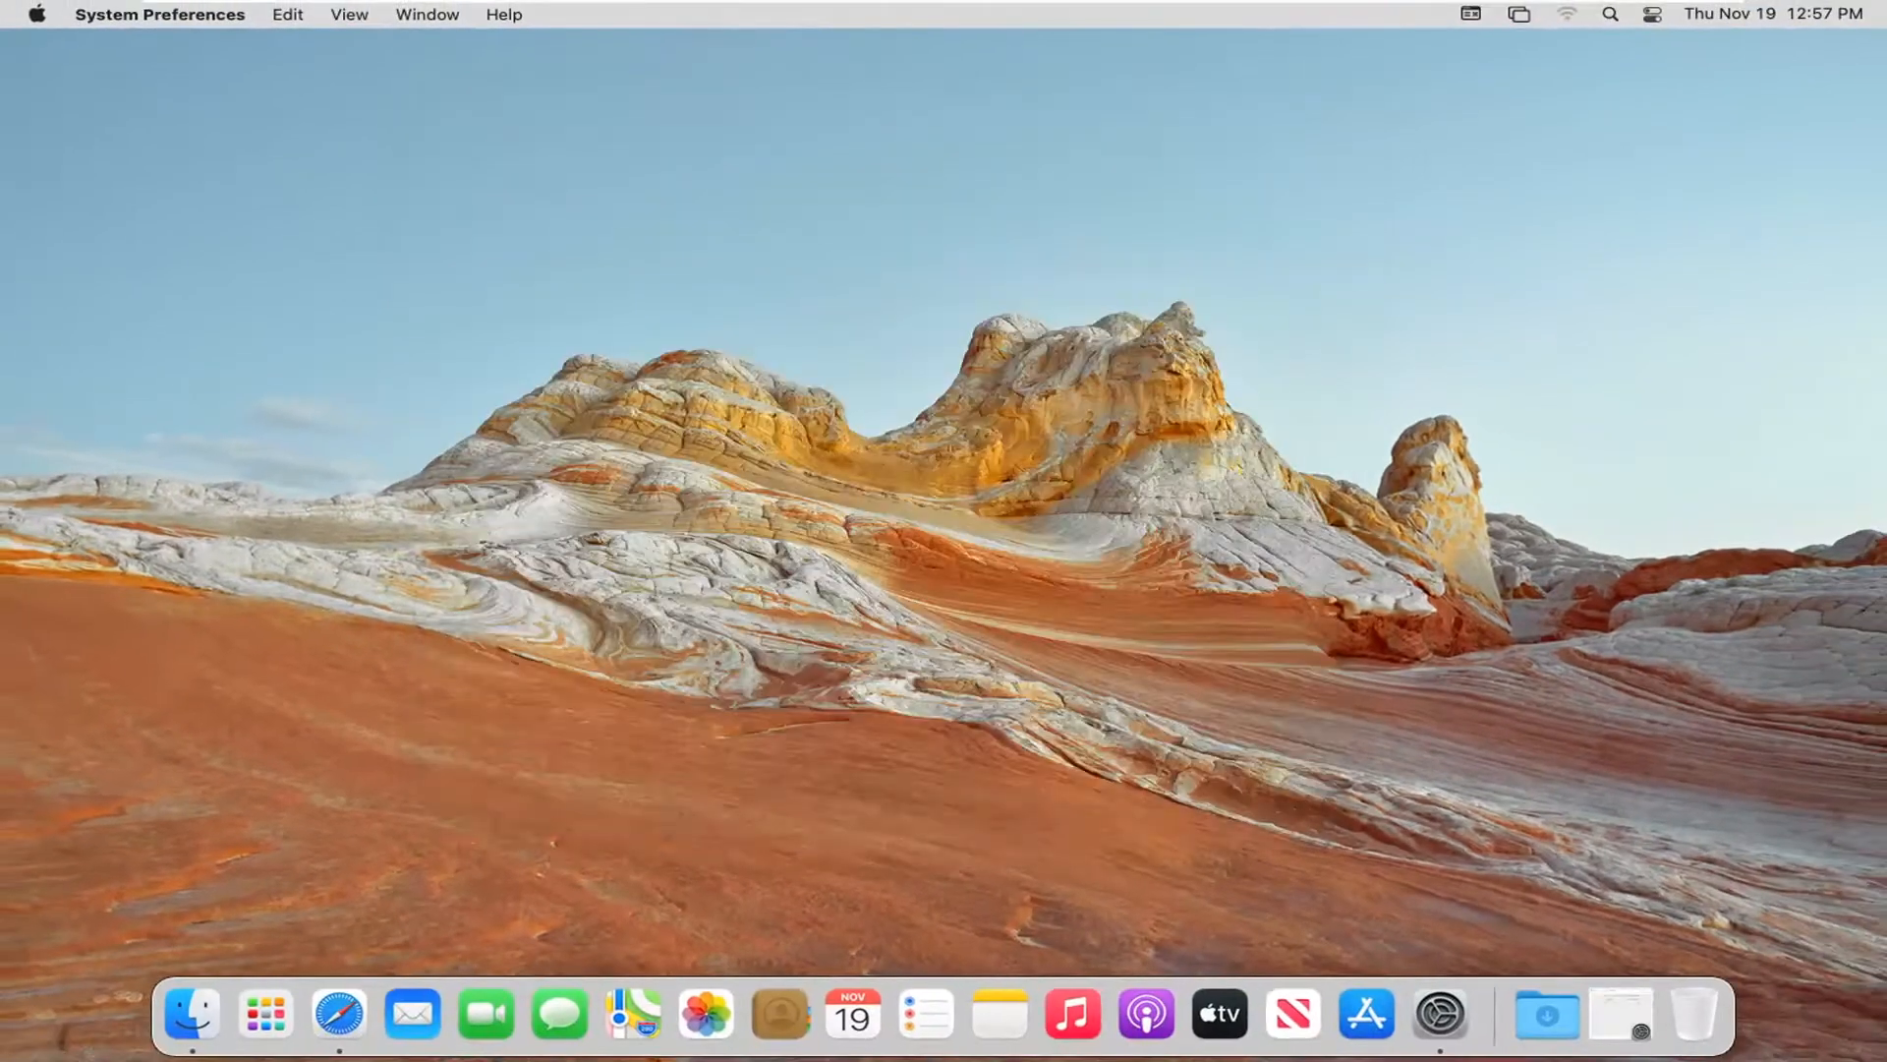